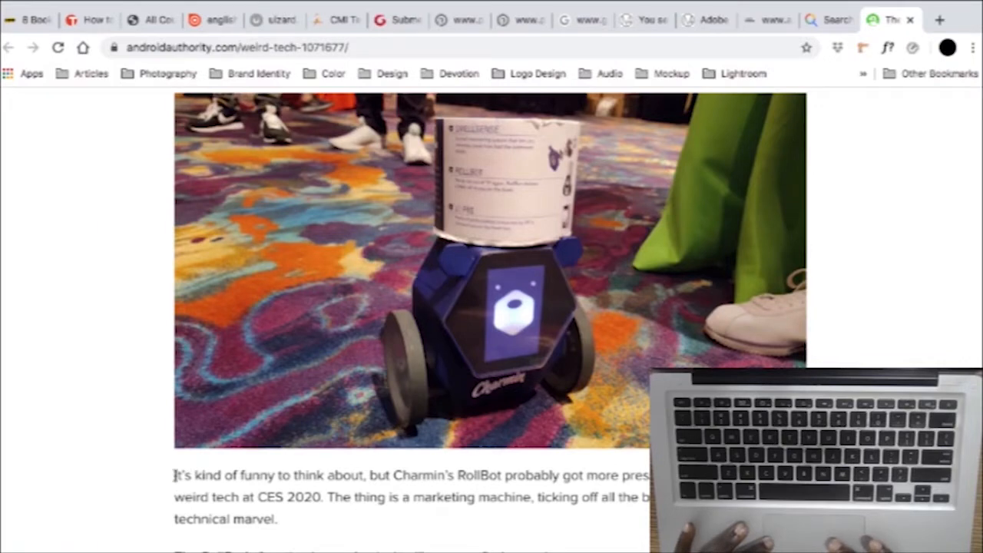
Copy the Android Authority article's opening paragraph about Charmin's RollBot at CES 2020
{"action": "left_click_drag", "start_coordinate": [176, 475], "coordinate": [279, 519]}
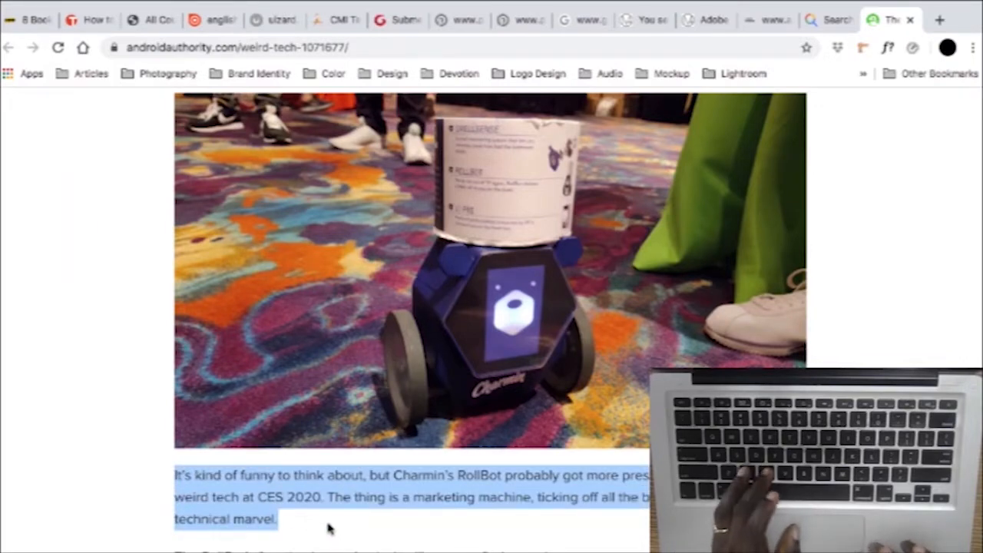
{"action": "key", "text": "cmd+c"}
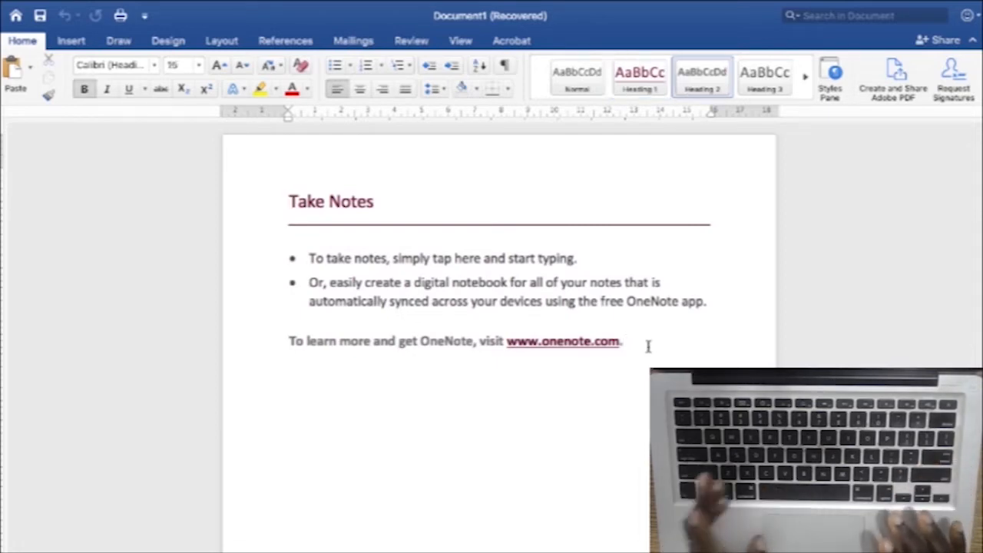
Paste the RollBot paragraph beneath the OneNote line, then select and edit the pasted text
{"action": "key", "text": "cmd+v"}
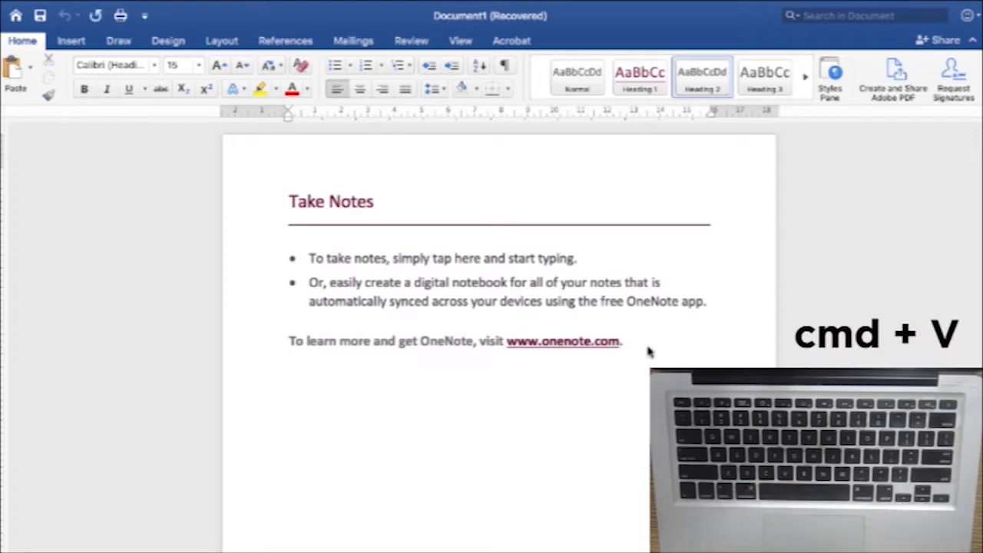
{"action": "key", "text": "cmd+v"}
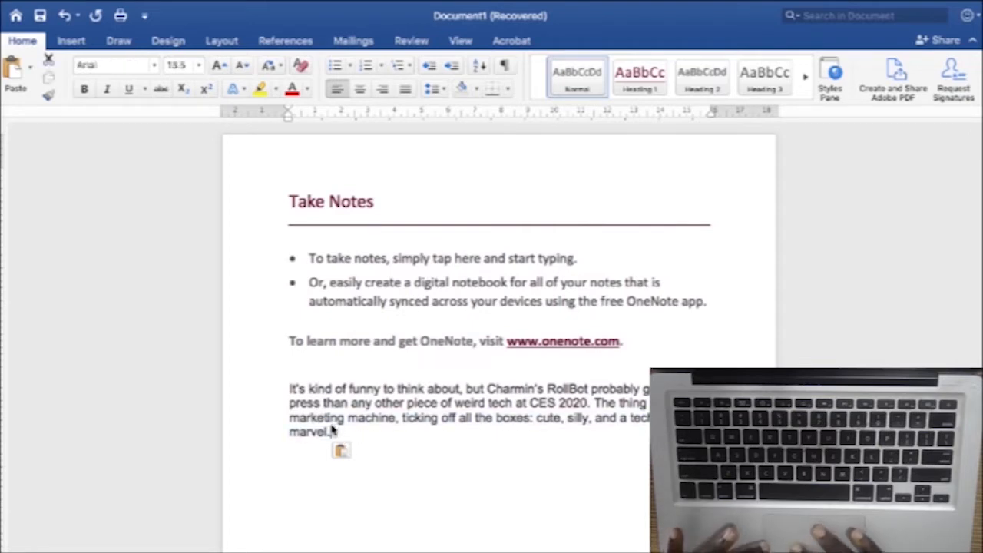
{"action": "left_click_drag", "start_coordinate": [289, 388], "coordinate": [333, 432]}
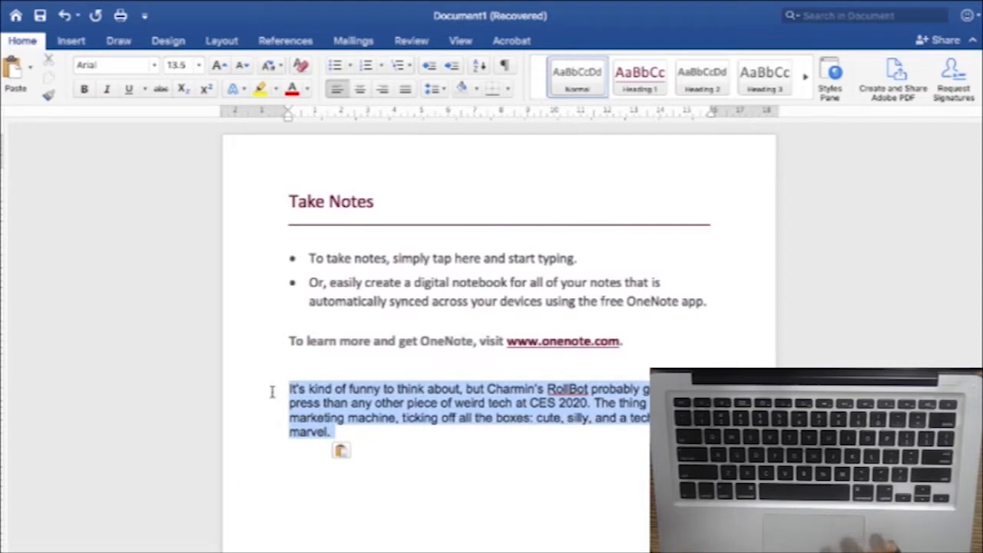
{"action": "mouse_move", "coordinate": [269, 395]}
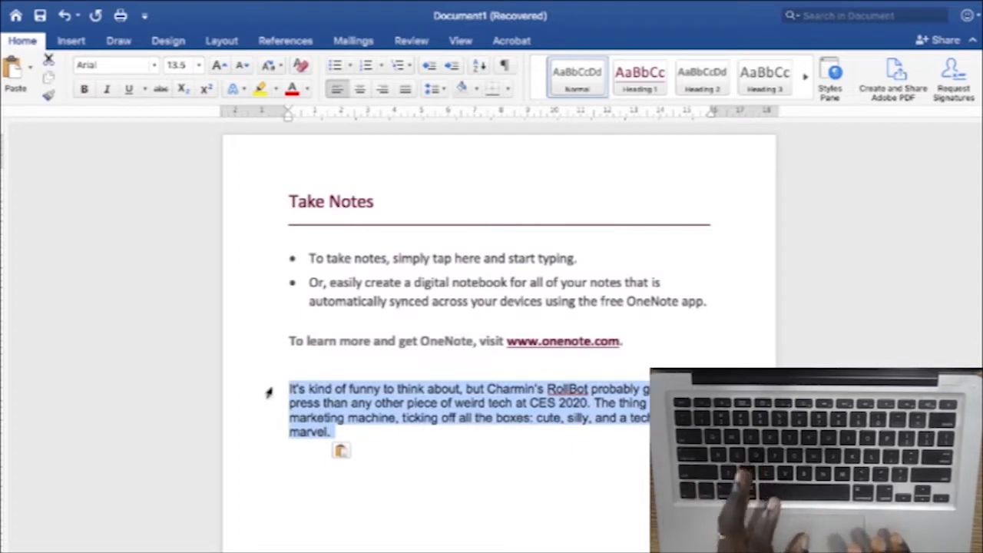
{"action": "key", "text": "delete"}
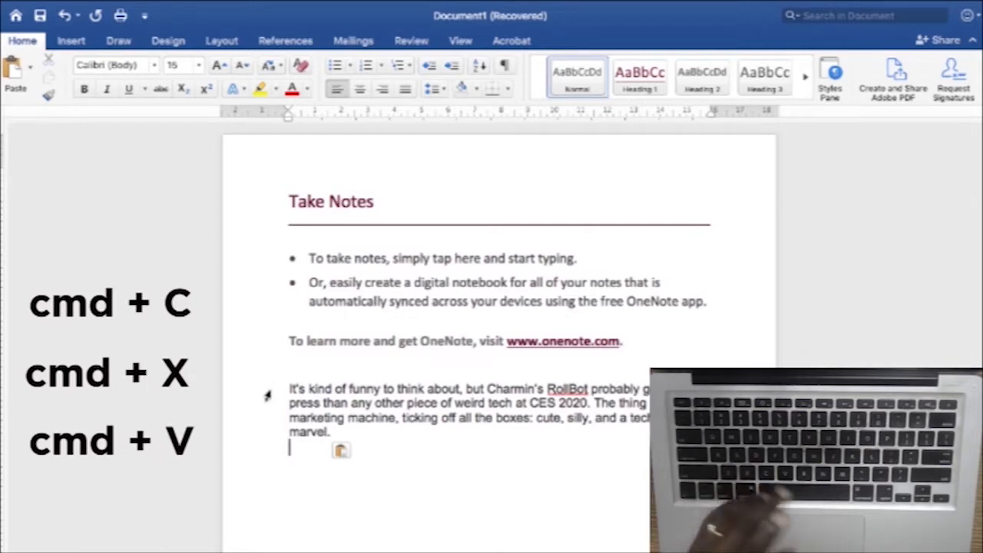
{"action": "type", "text": "c"}
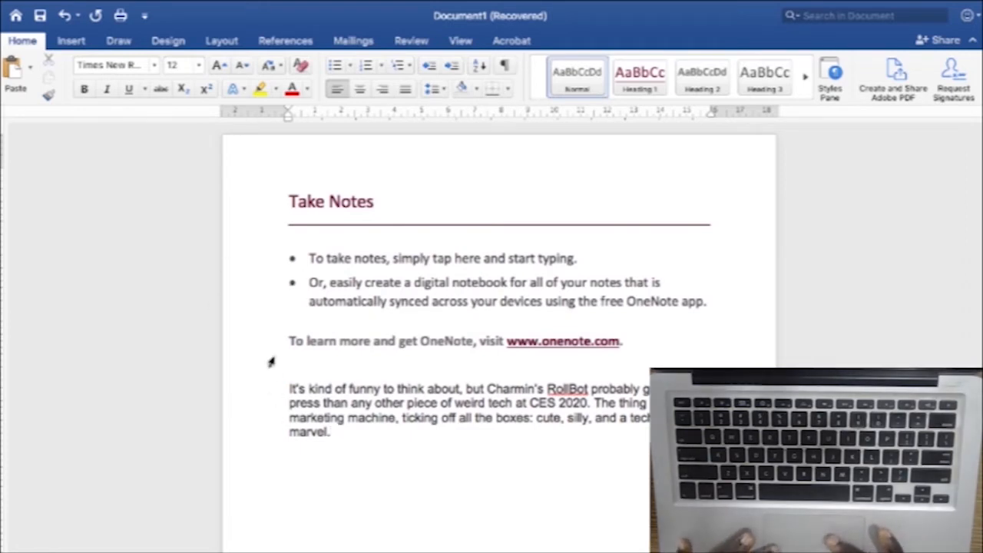
Undo the last three edits to remove the pasted RollBot paragraph
{"action": "key", "text": "cmd+z"}
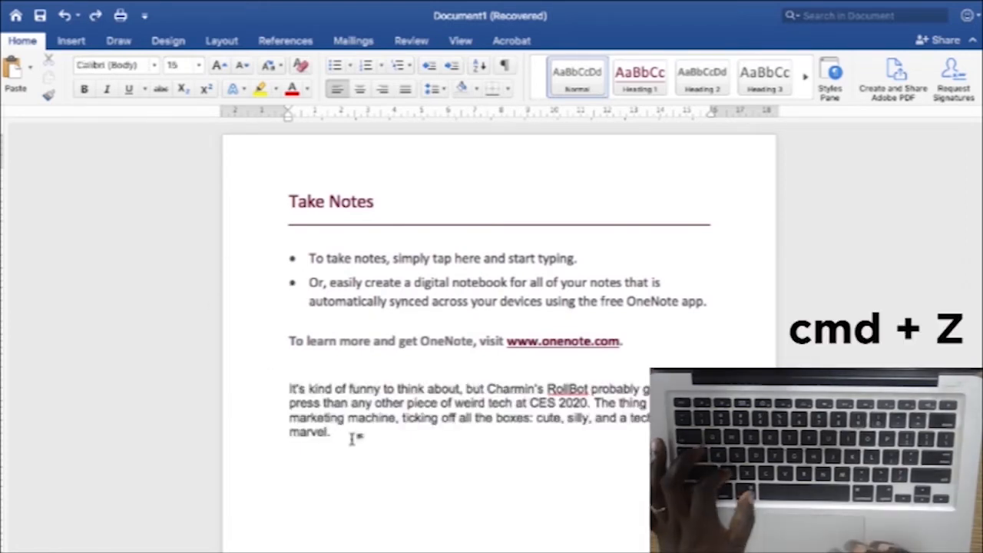
{"action": "key", "text": "cmd+z"}
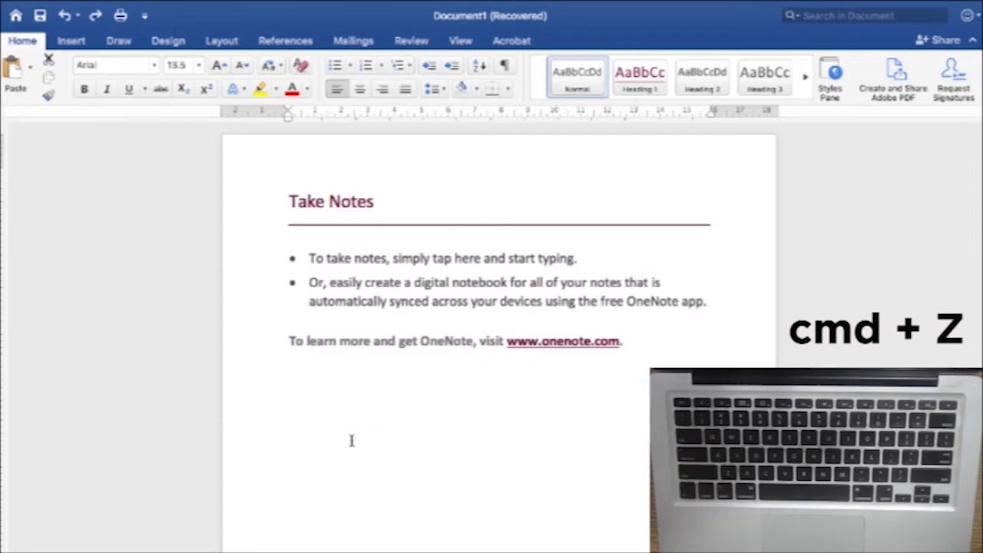
{"action": "key", "text": "cmd+z"}
{"action": "type", "text": "zz"}
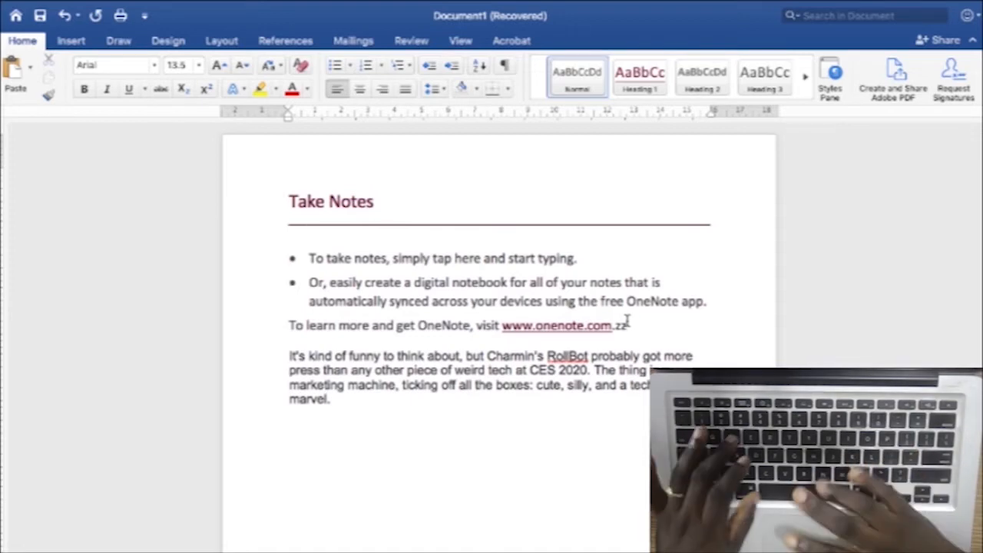
Use Cmd+F to search, which brings the Finder desktop to the front
{"action": "key", "text": "cmd+f"}
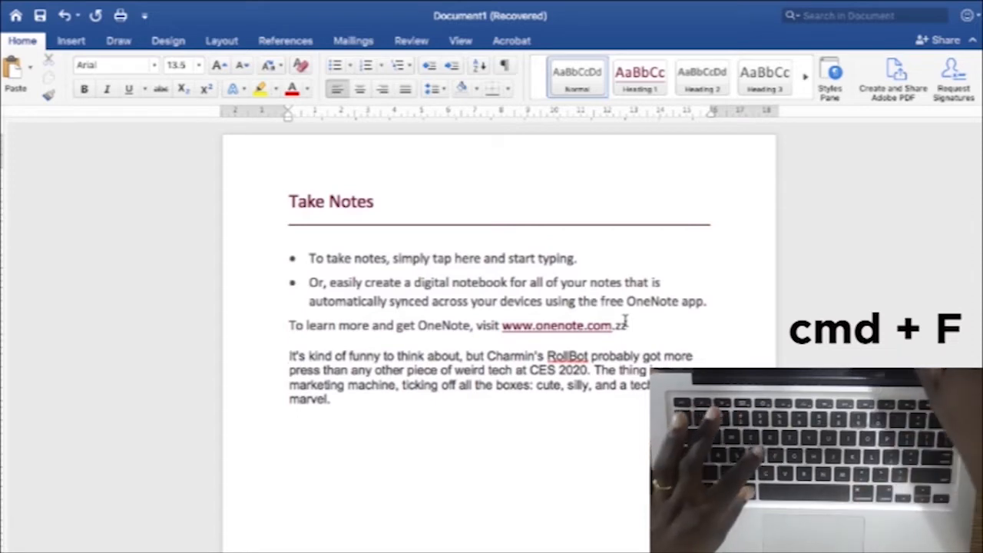
{"action": "key", "text": "cmd+f"}
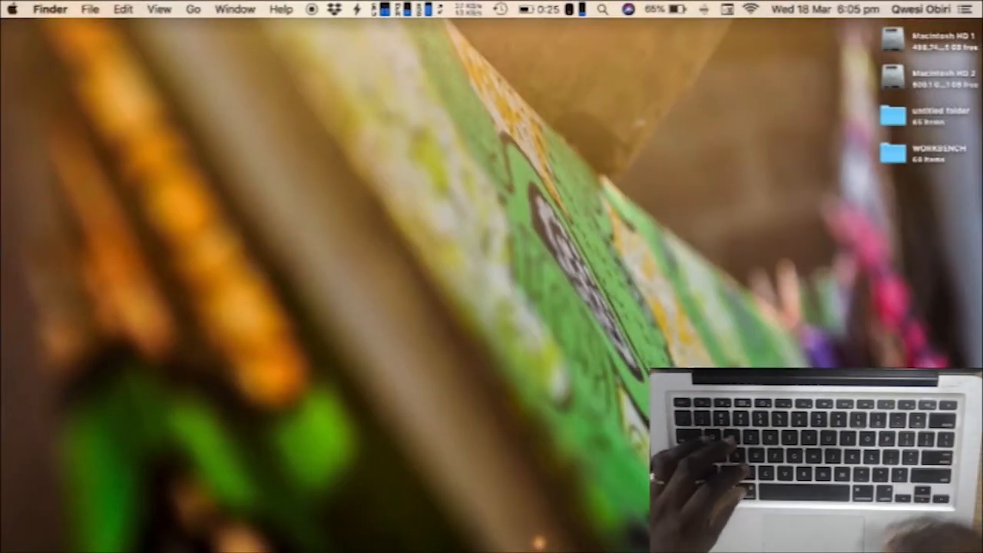
Start a Finder search of This Mac and type 'hghgh'
{"action": "key", "text": "cmd+f"}
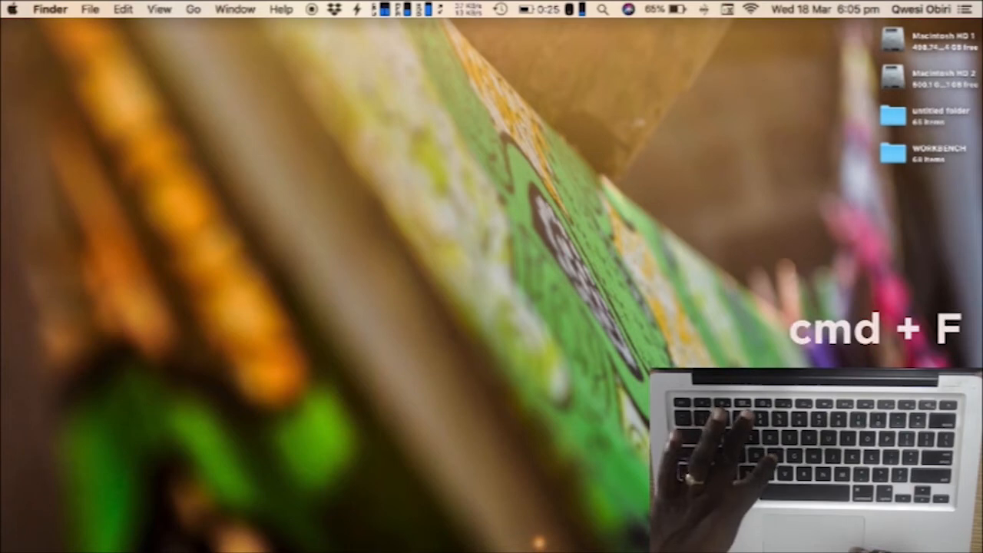
{"action": "key", "text": "cmd+f"}
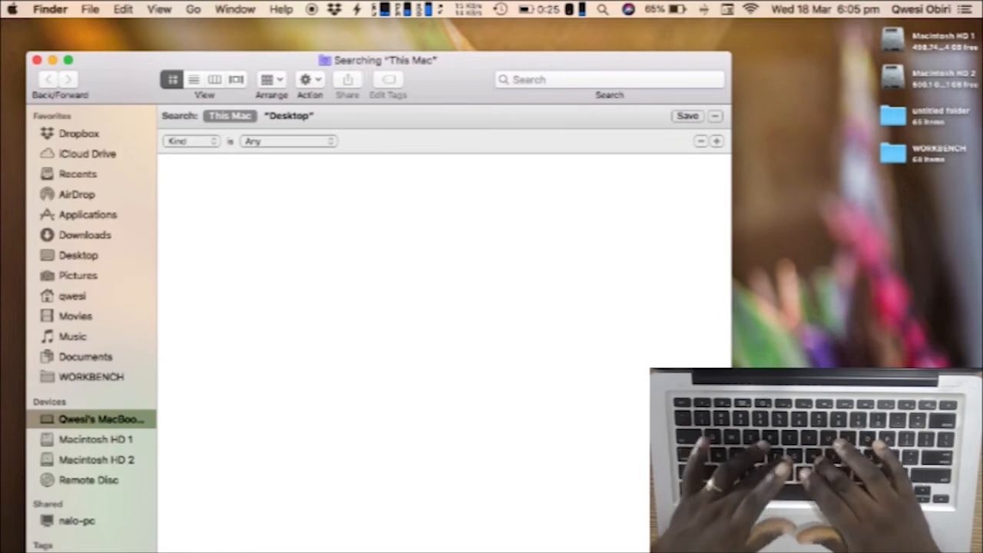
{"action": "type", "text": "hghgh"}
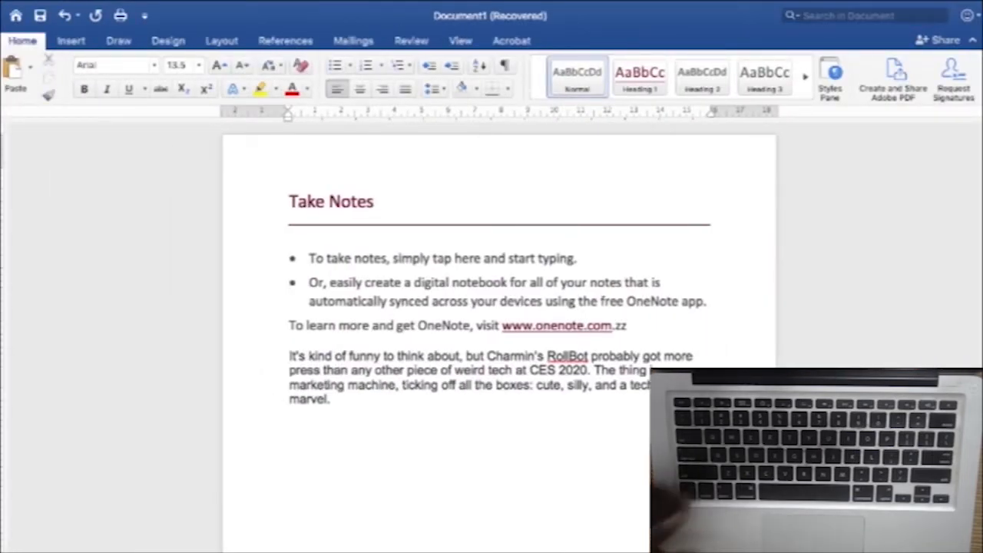
{"action": "left_click", "coordinate": [289, 355]}
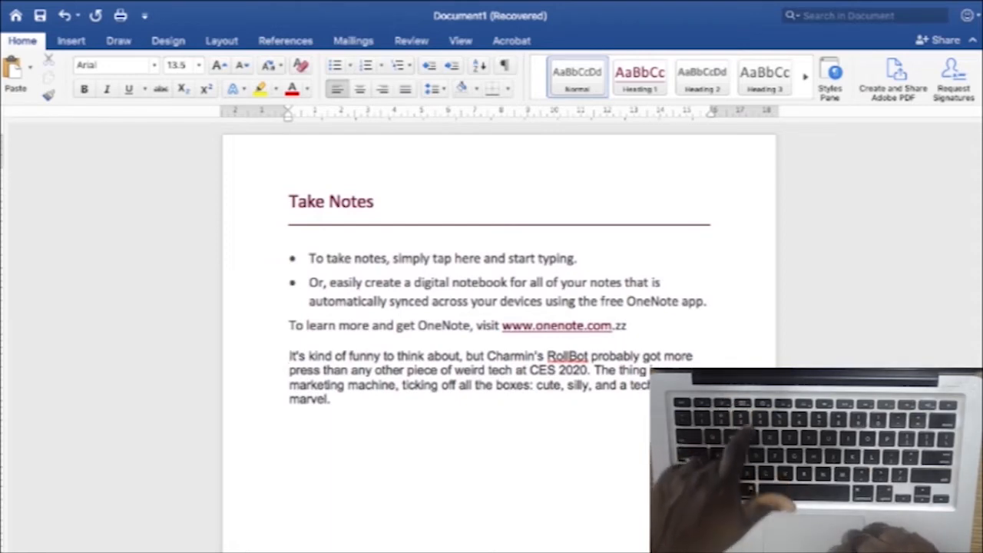
{"action": "left_click", "coordinate": [290, 356]}
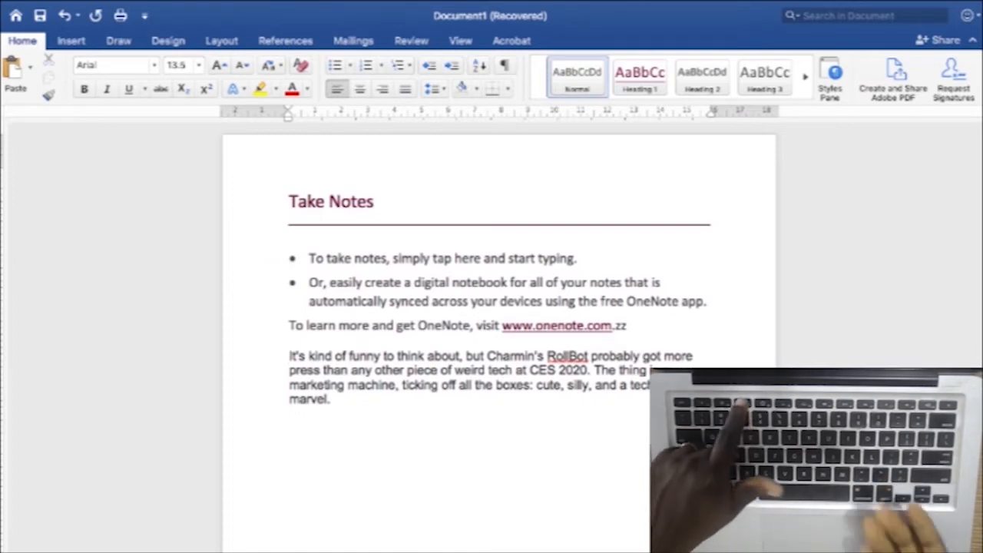
{"action": "left_click", "coordinate": [289, 355]}
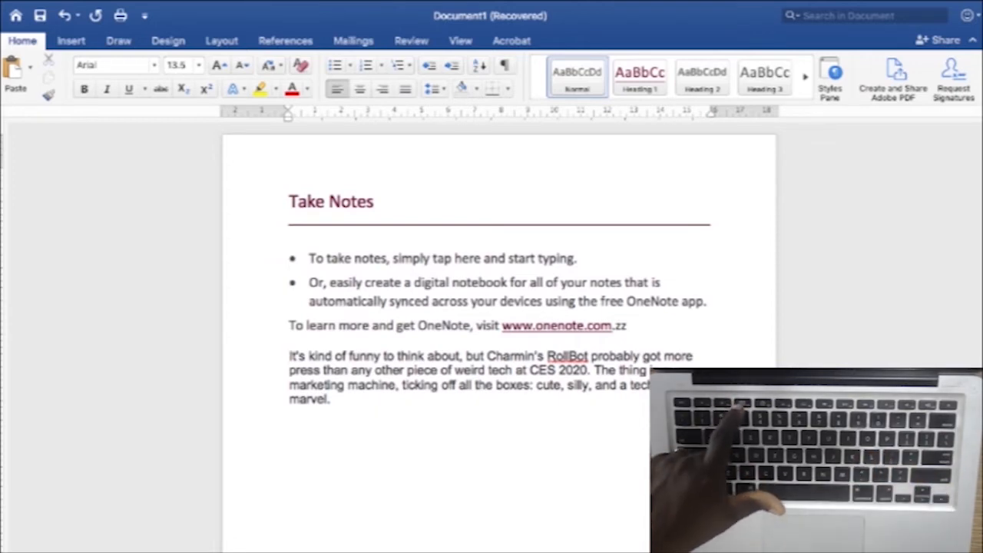
{"action": "key", "text": "f3"}
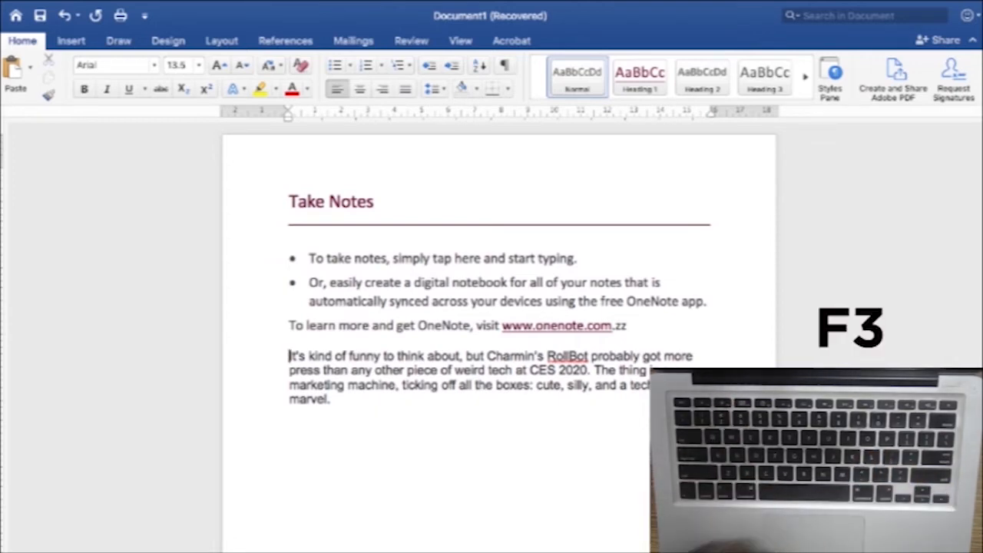
{"action": "key", "text": "f3"}
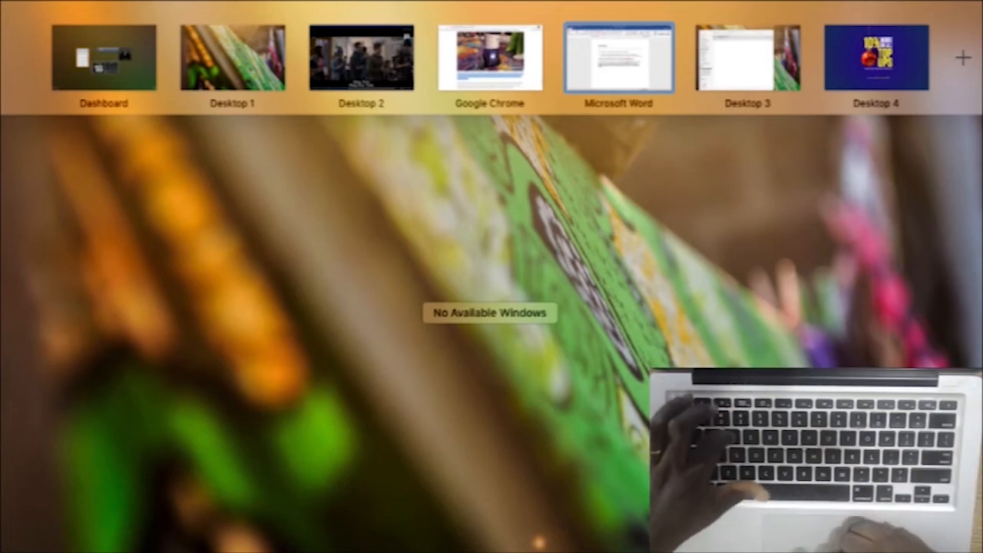
Close Mission Control and return to the Microsoft Word space
{"action": "left_click", "coordinate": [617, 57]}
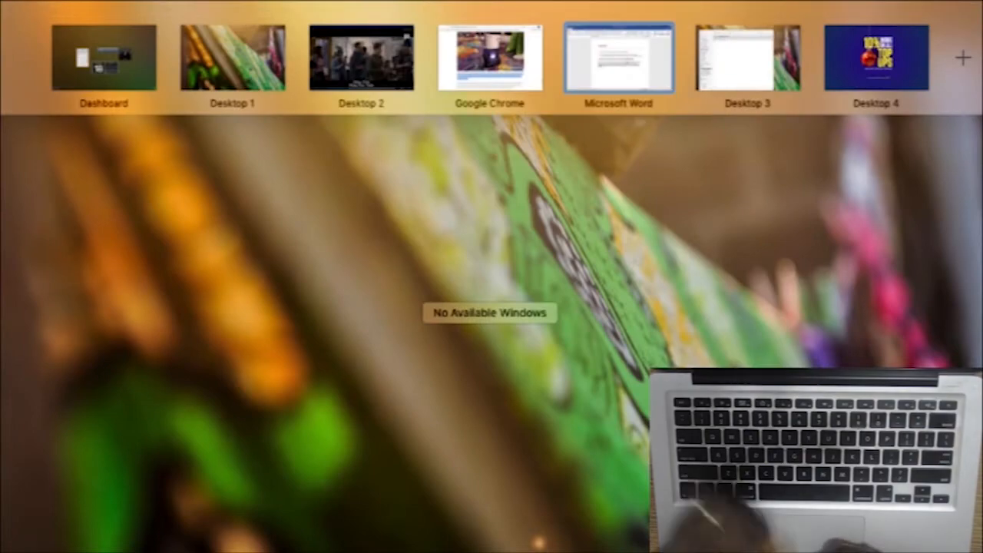
{"action": "key", "text": "f3"}
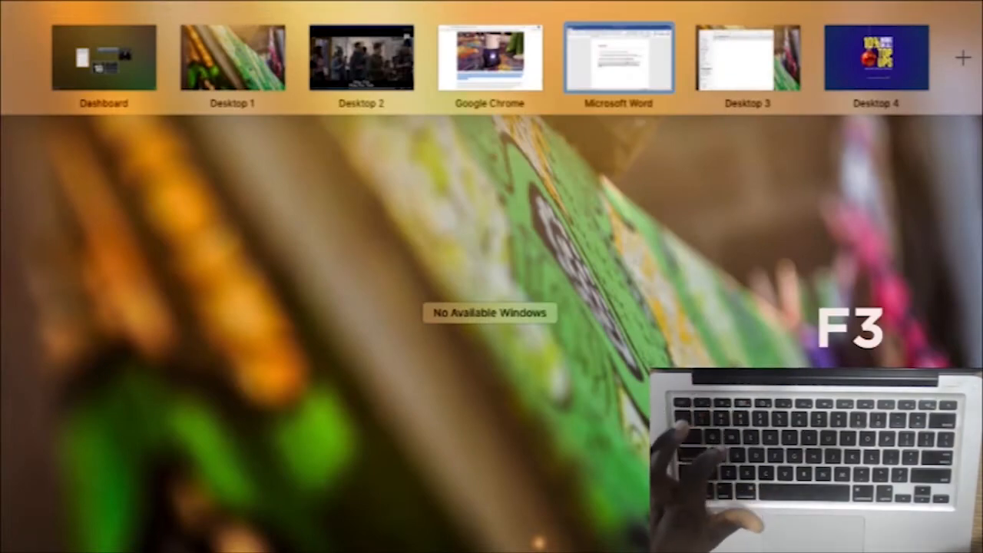
{"action": "left_click", "coordinate": [619, 56]}
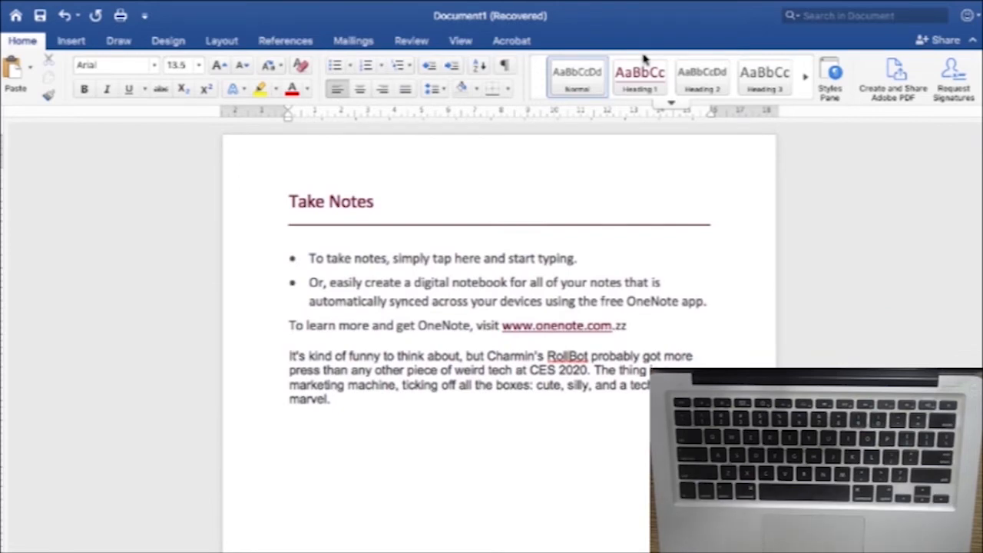
{"action": "left_click", "coordinate": [290, 356]}
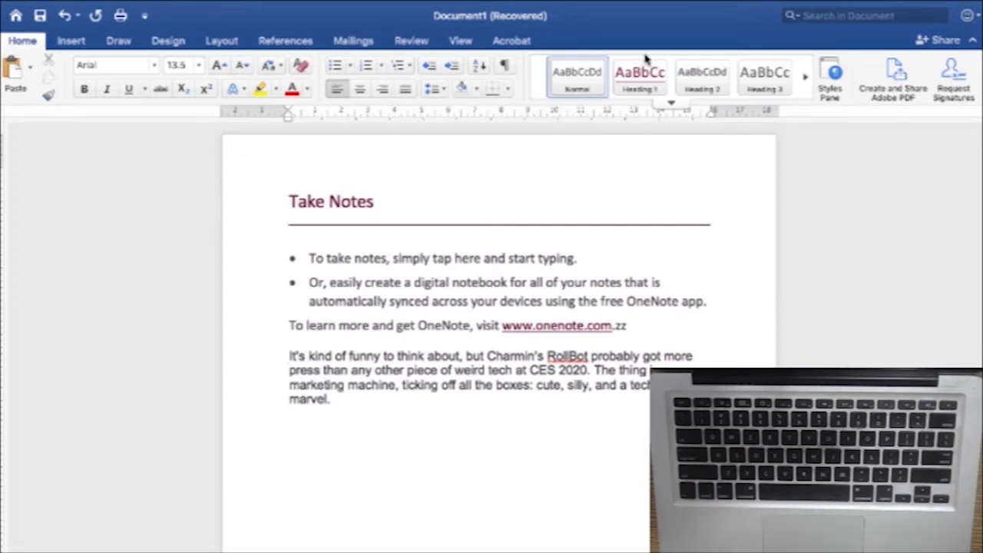
{"action": "left_click", "coordinate": [290, 356]}
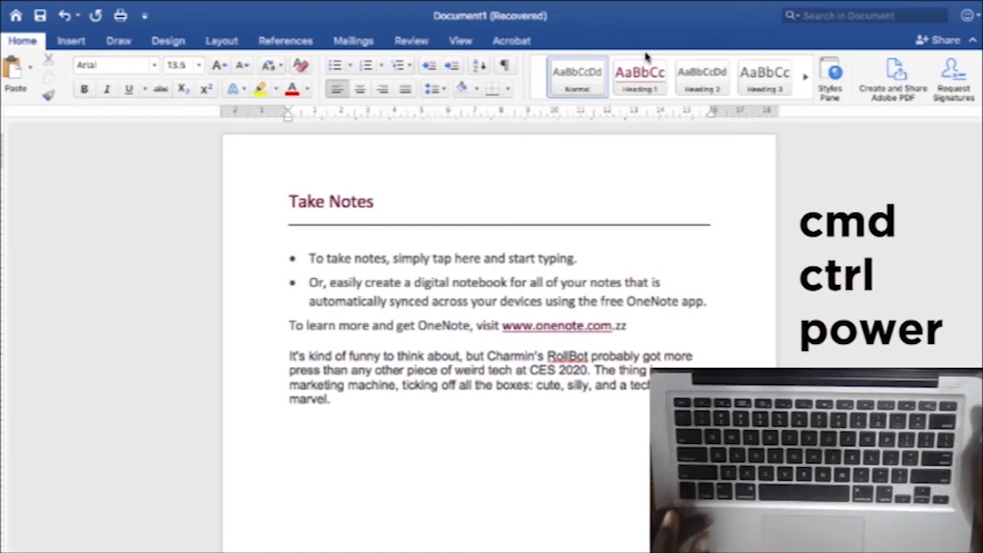
{"action": "left_click", "coordinate": [290, 355]}
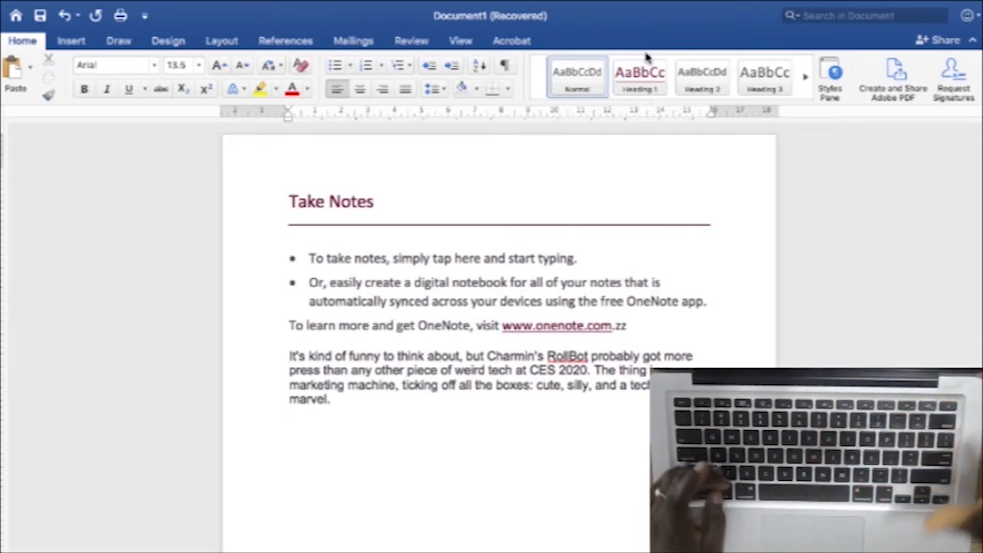
{"action": "left_click", "coordinate": [291, 356]}
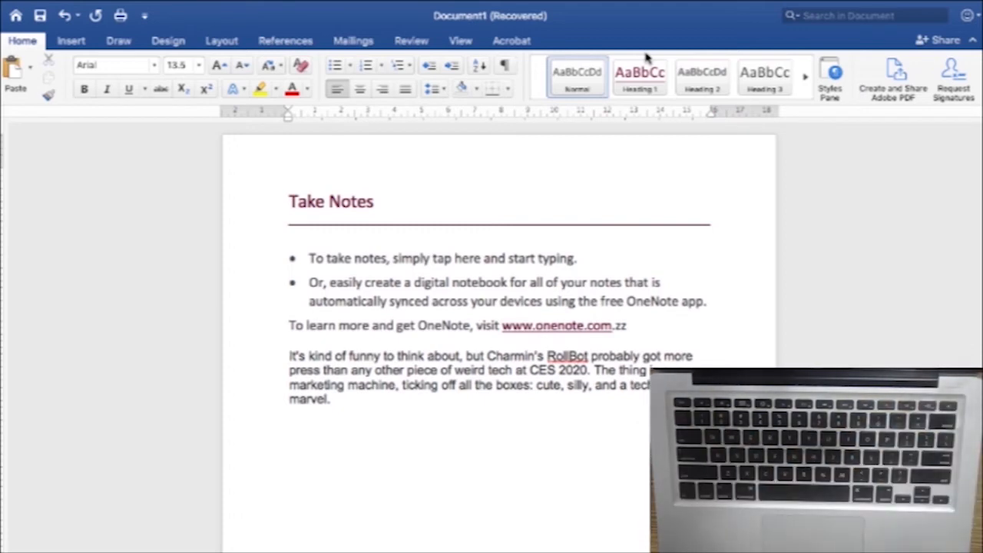
{"action": "left_click", "coordinate": [290, 355]}
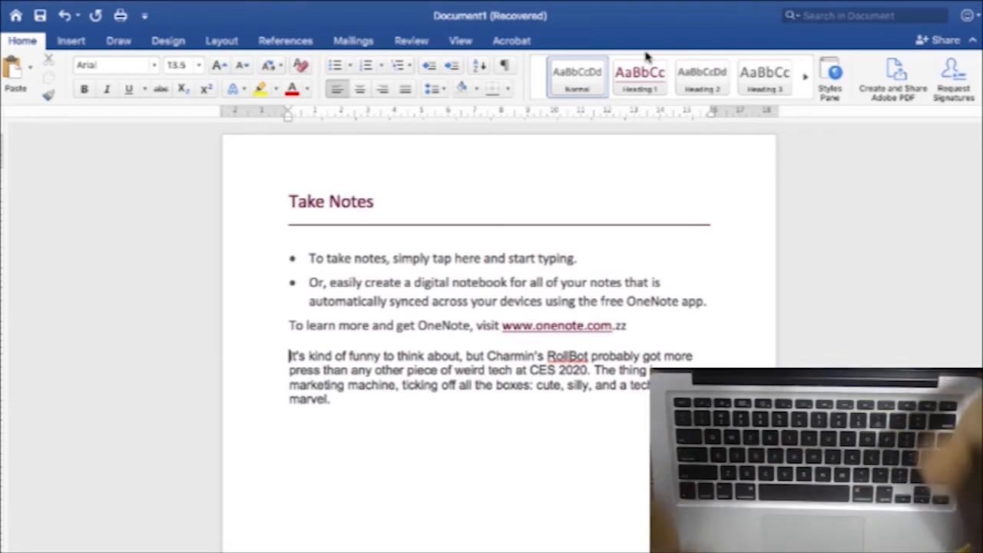